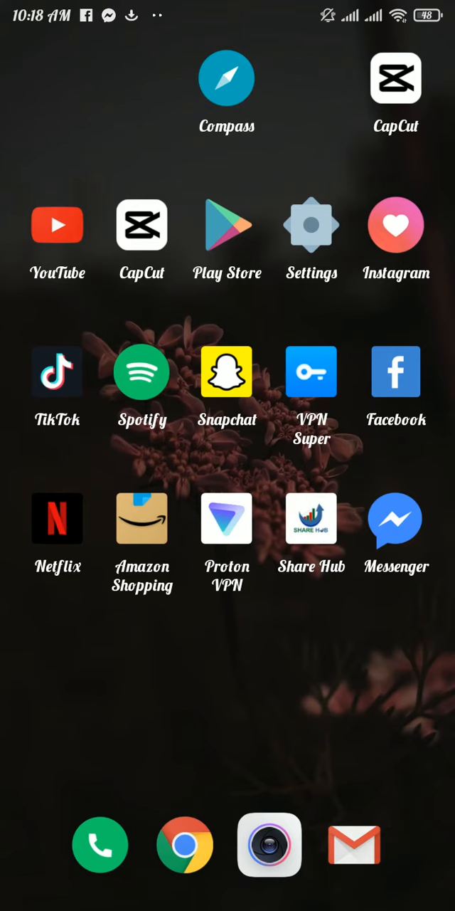
pyautogui.click(395, 518)
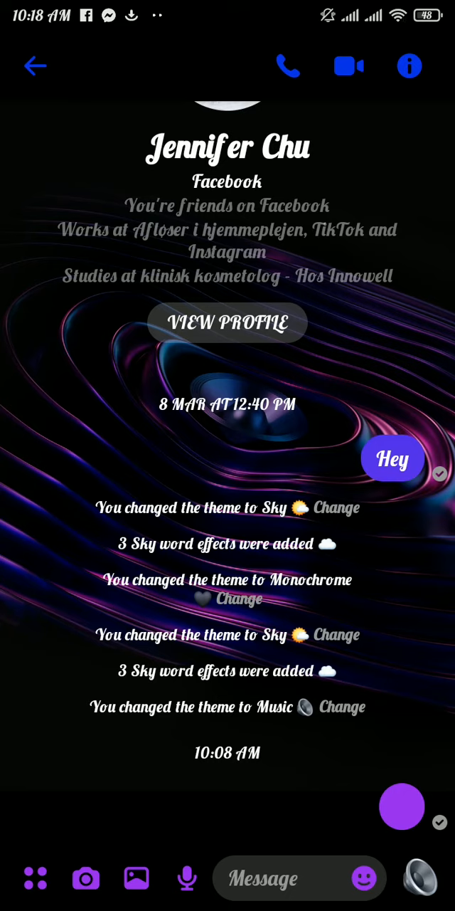
pyautogui.click(136, 877)
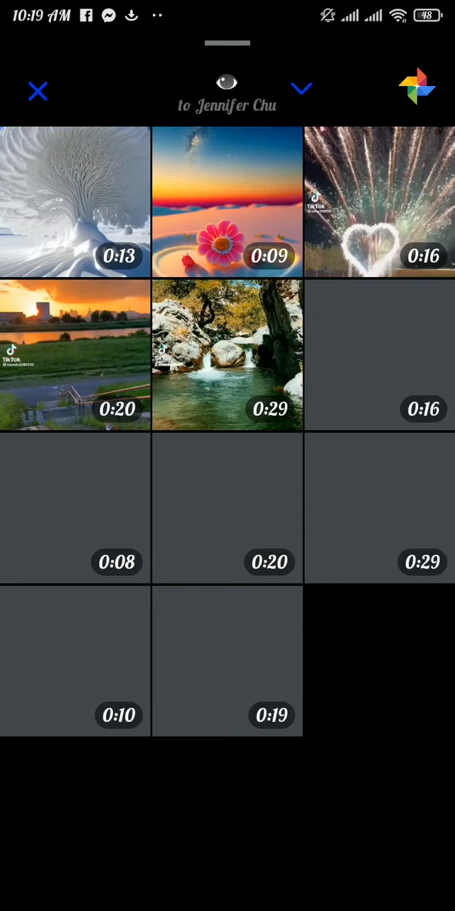
pyautogui.click(37, 91)
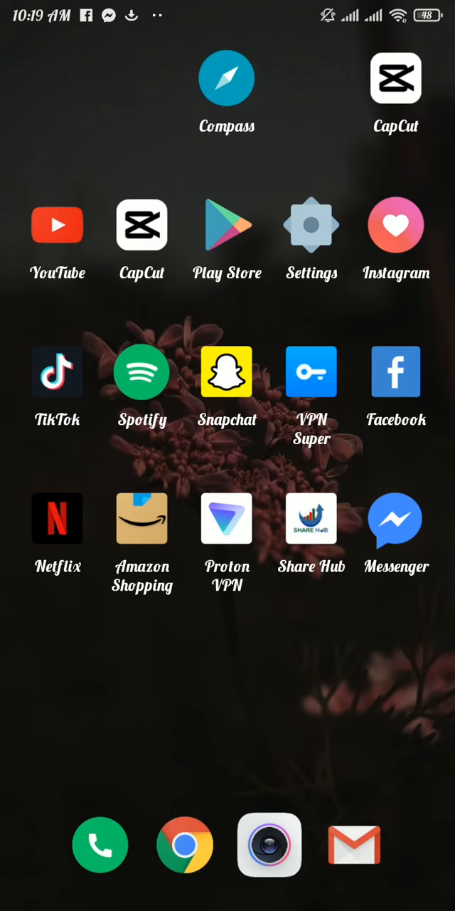
pyautogui.click(185, 843)
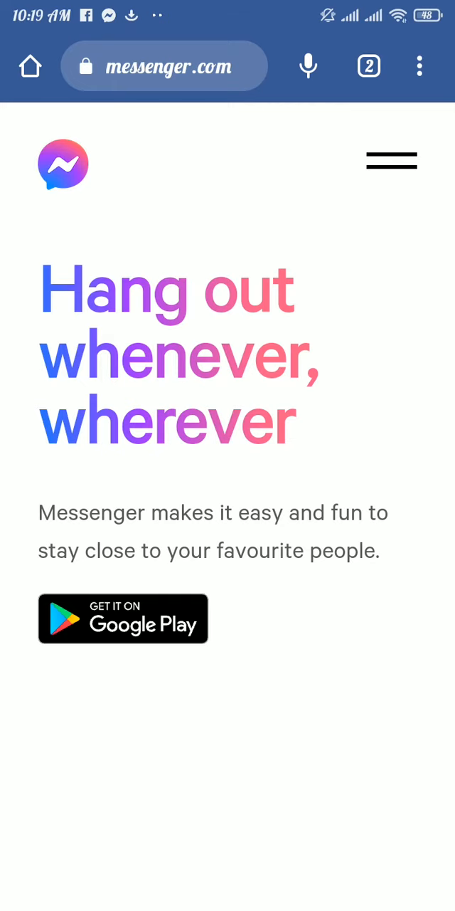
pyautogui.click(419, 65)
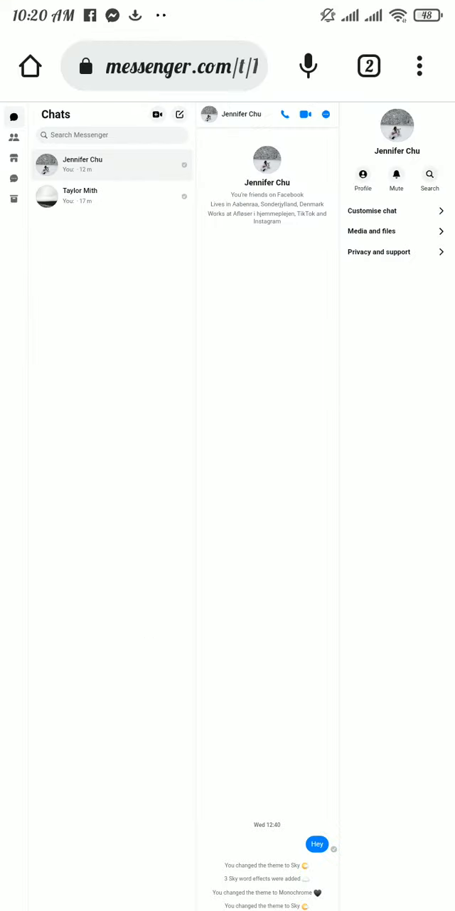
# Start attaching a file from the composer and browse up to internal shared storage
pyautogui.scroll(-3)
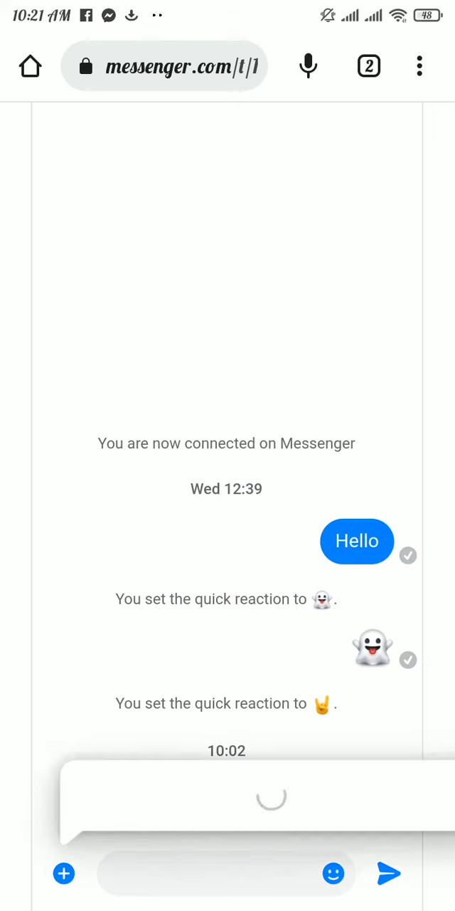
pyautogui.click(63, 874)
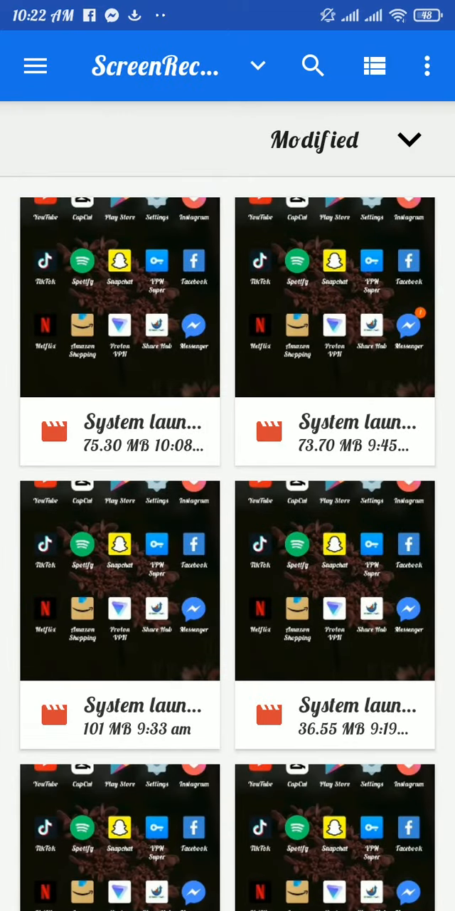
pyautogui.click(34, 65)
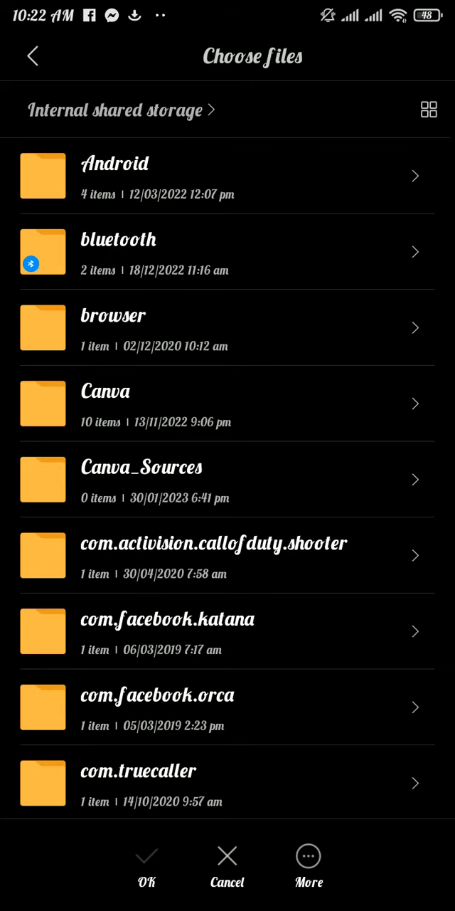
# Cancel the file chooser without picking a file and return to the home screen
pyautogui.scroll(-3)
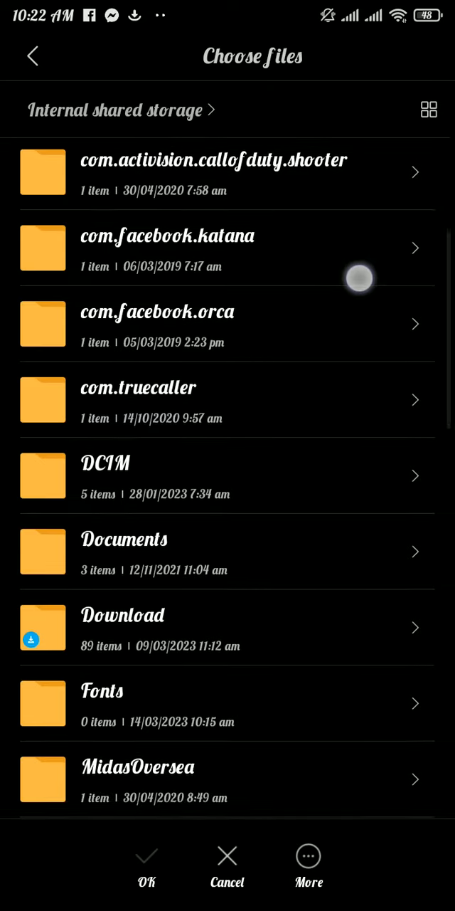
pyautogui.click(125, 552)
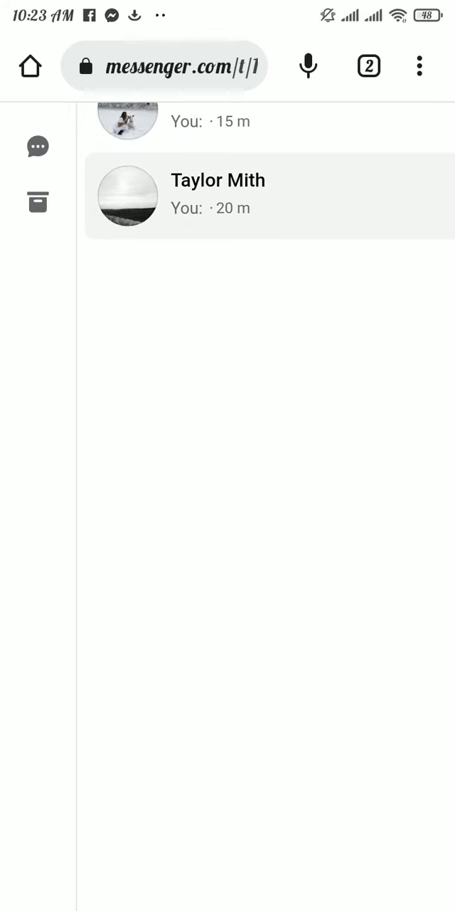
pyautogui.press('home')
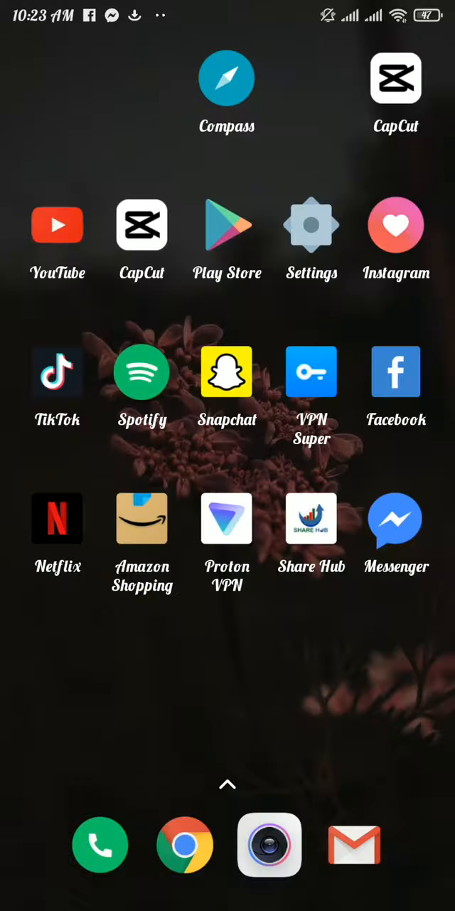